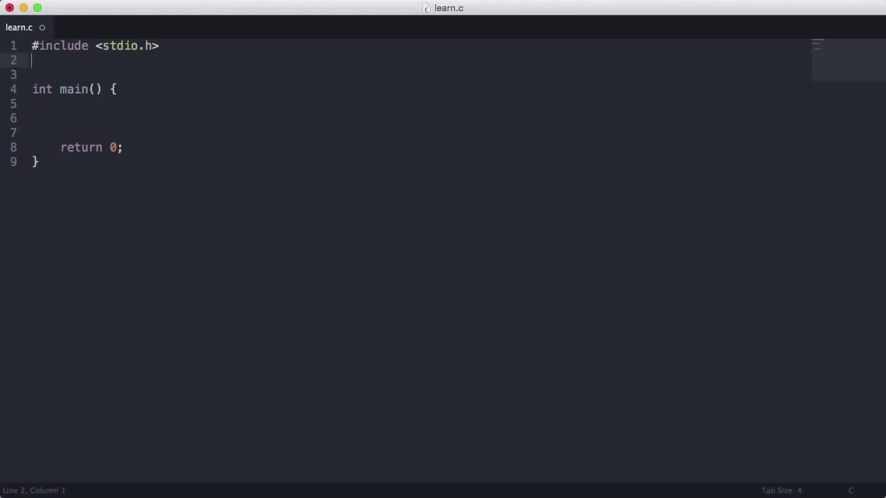
- Add the line #define MYCONSTANT "Test" near the top of learn.c
type("#")
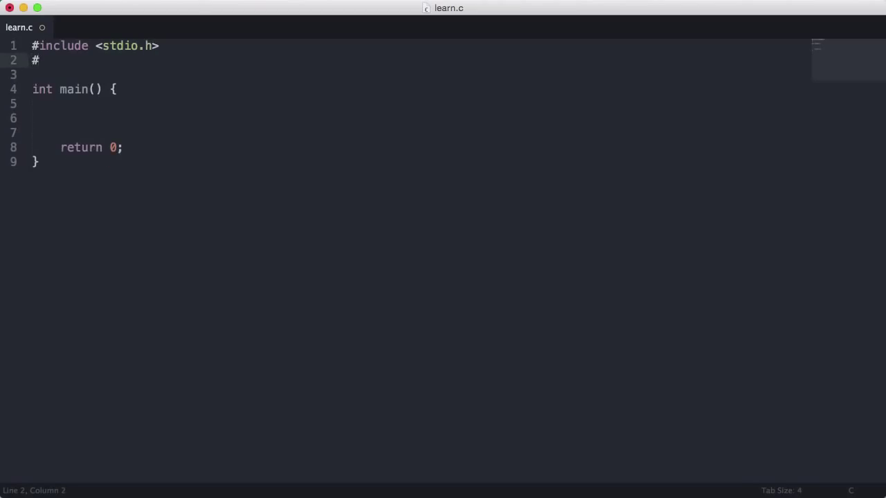
type("define")
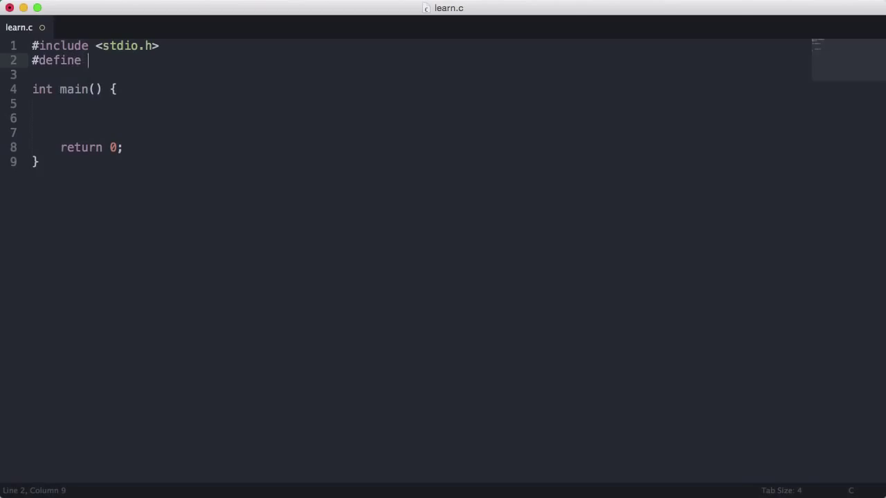
type("MYCONSTAN")
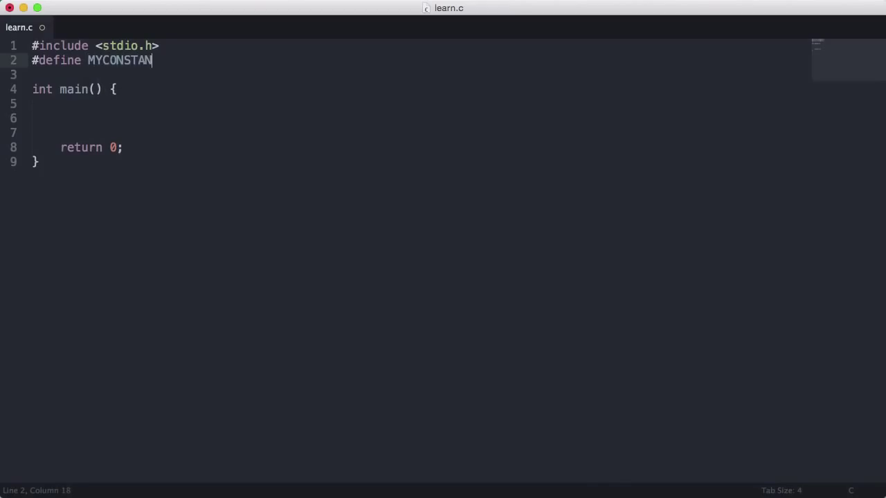
type("T")
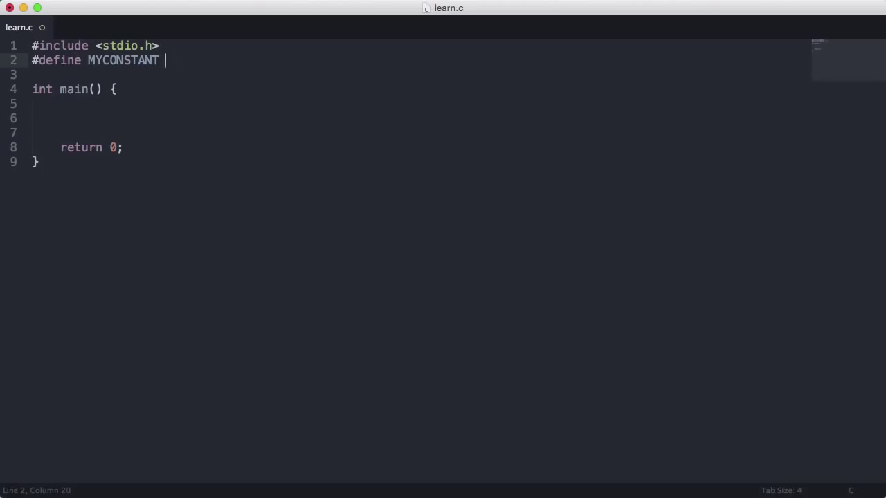
type("\"")
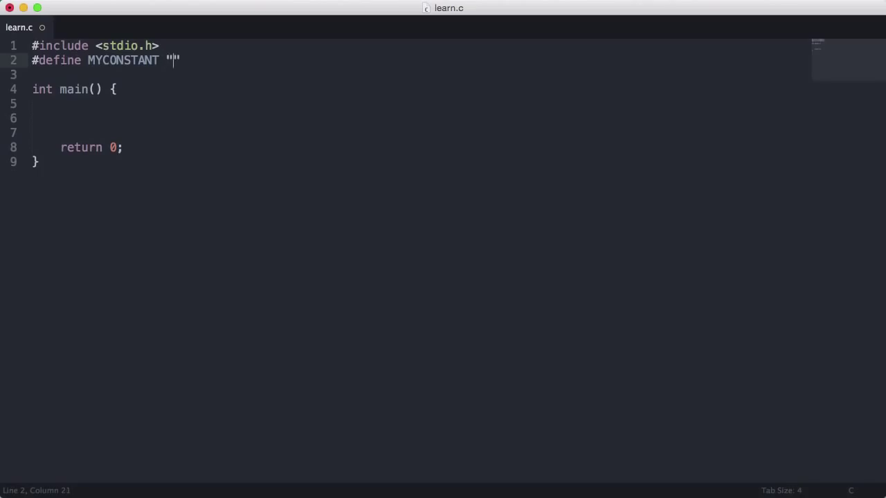
type("T")
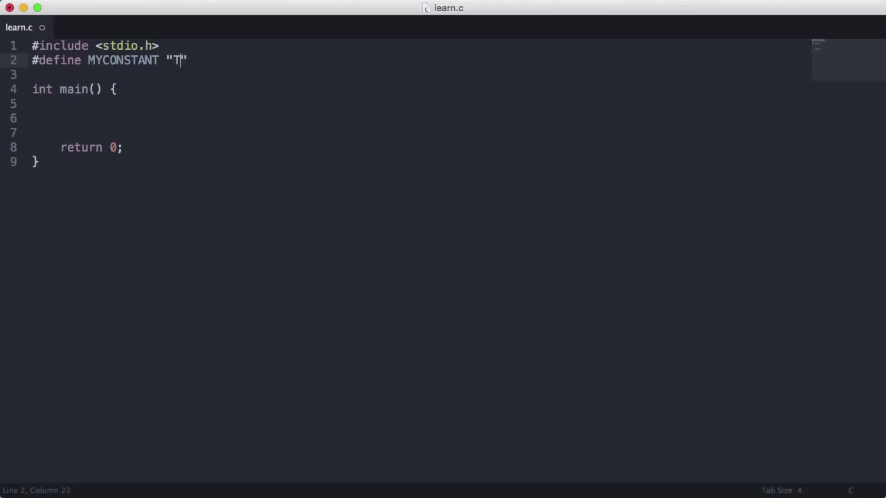
type("est")
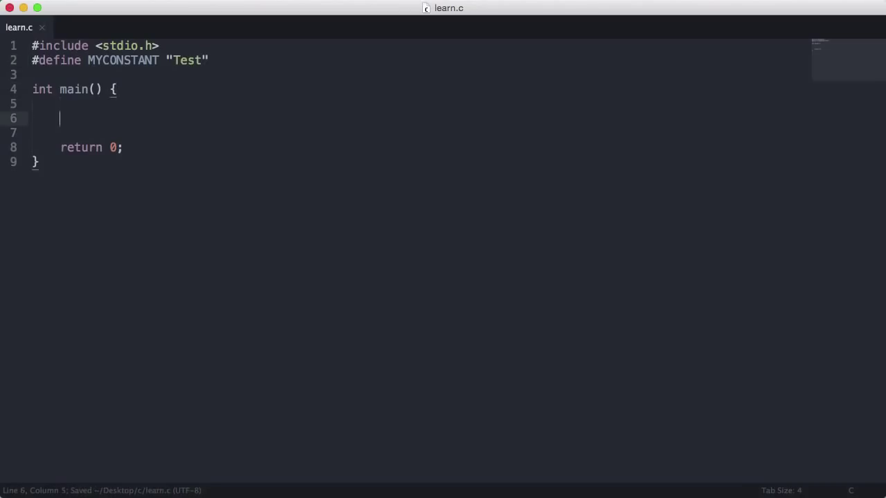
- Start a printf("%s\n", MYCONSTANT); call inside main to print the constant
type("printf(\"%s\\n\", );")
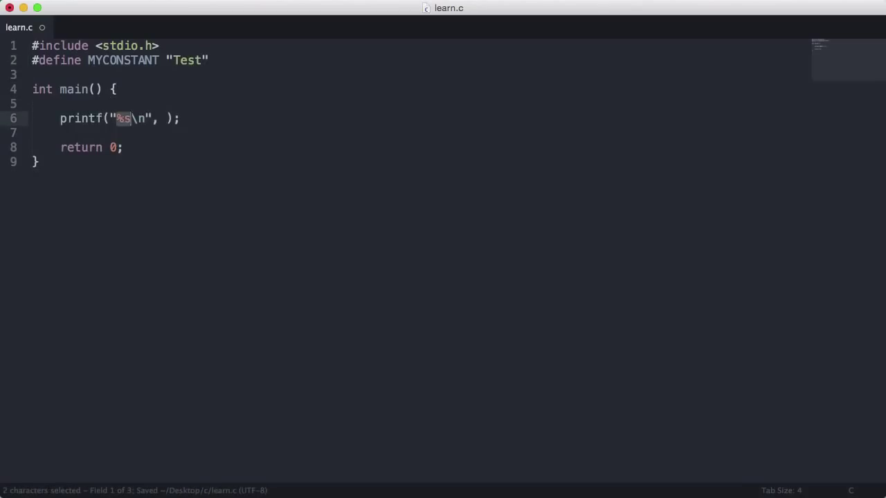
type("MY")
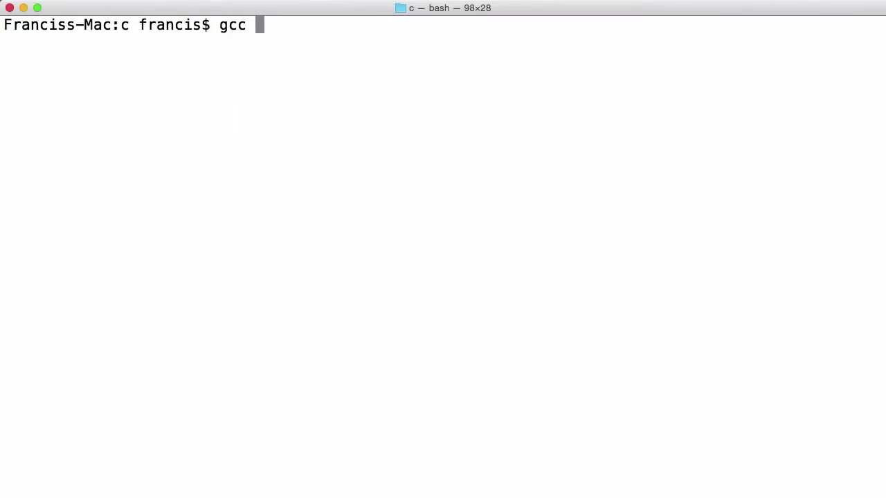
- Compile with gcc learn.c -o learn and run ./learn in Terminal
type("learn.c -o learn")
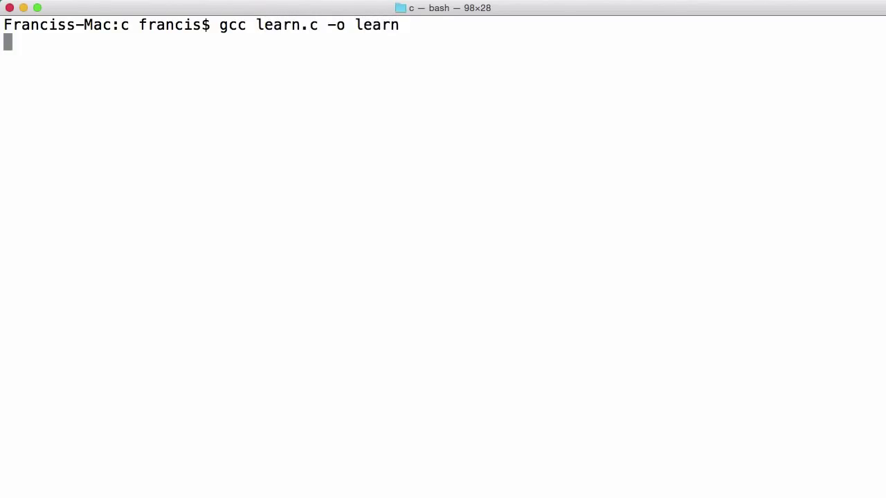
type("./learn")
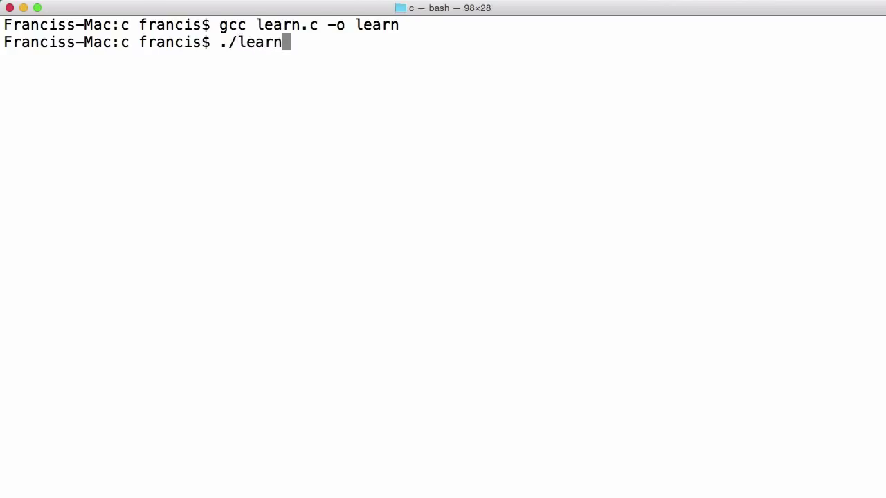
key("Return")
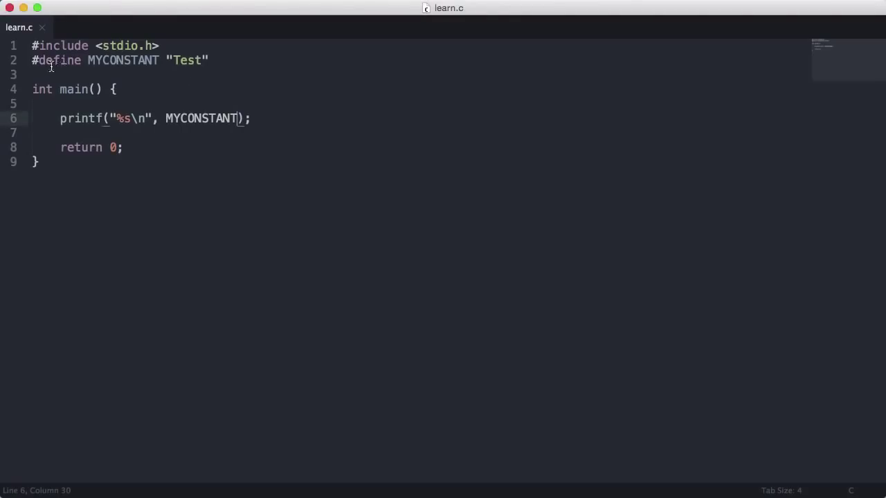
- Delete the #define MYCONSTANT line and remove MYCONSTANT from the printf call
double_click(185, 61)
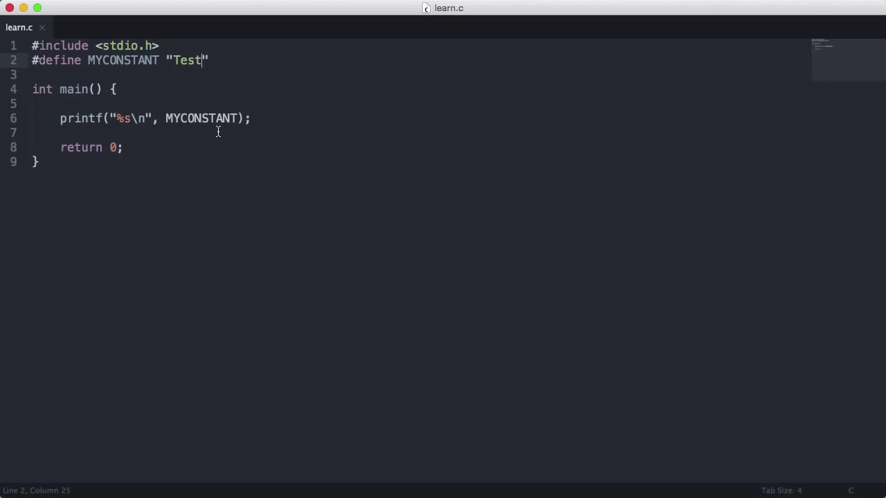
left_click_drag(209, 61, 31, 46)
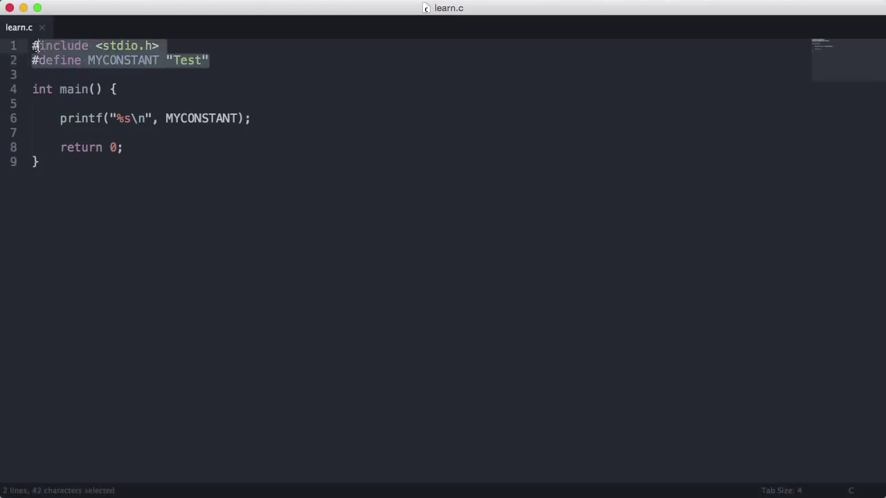
key("Delete")
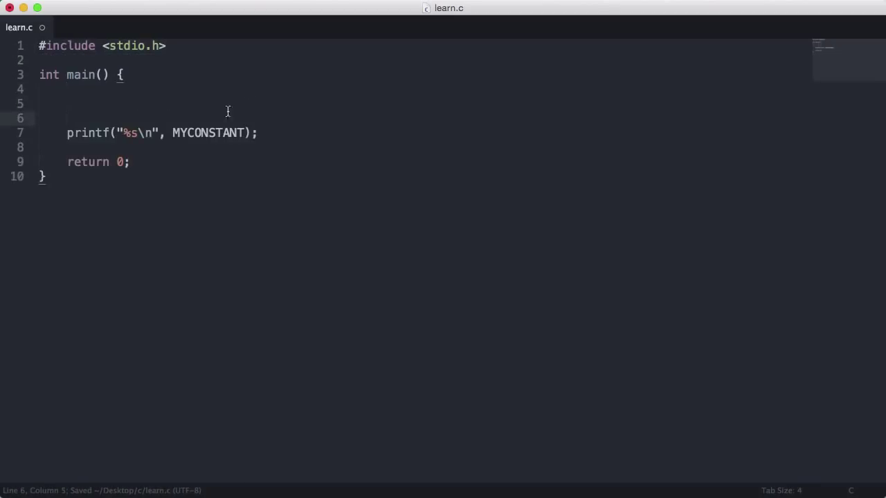
double_click(208, 132)
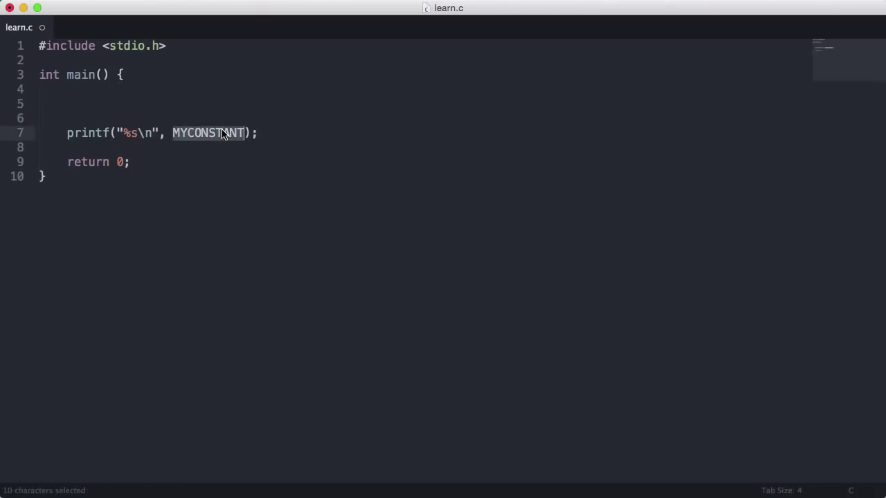
key("Delete")
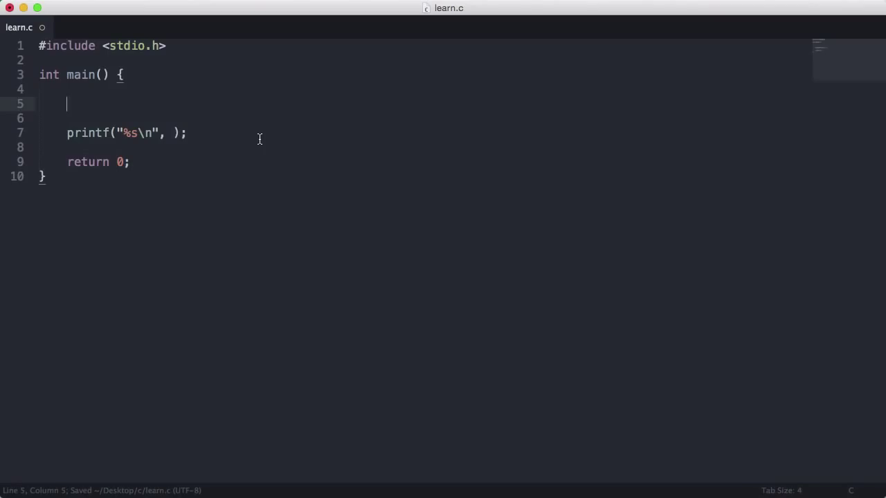
- Declare const int test = 10; inside main
type("cons")
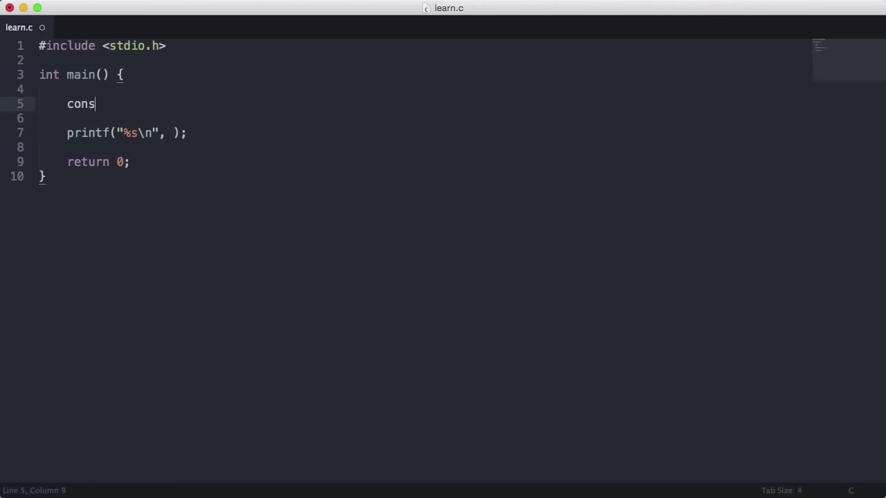
type("t")
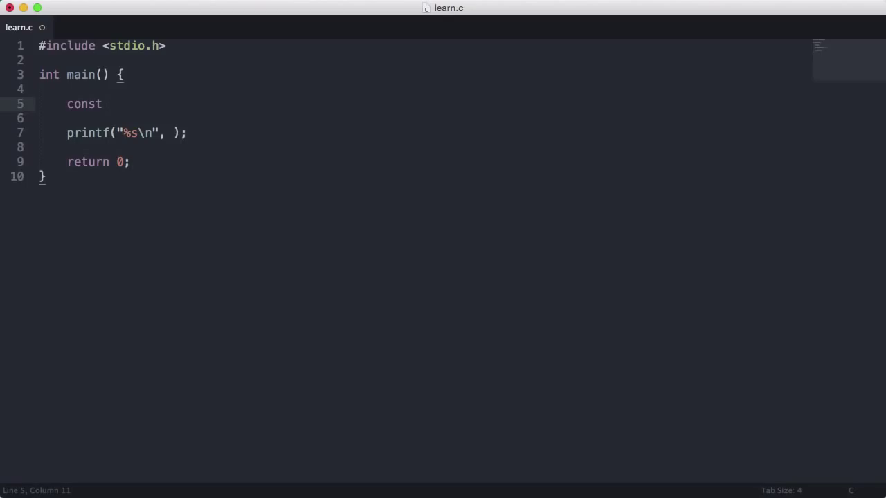
type("int test =")
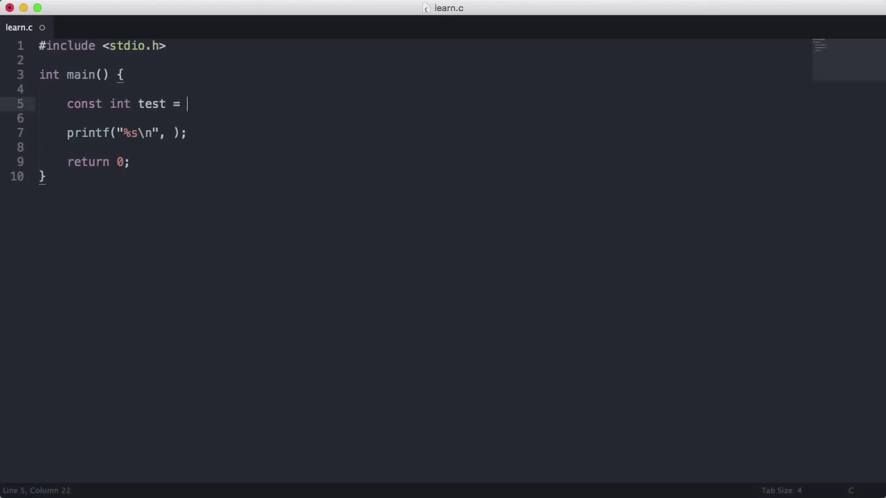
type("10;")
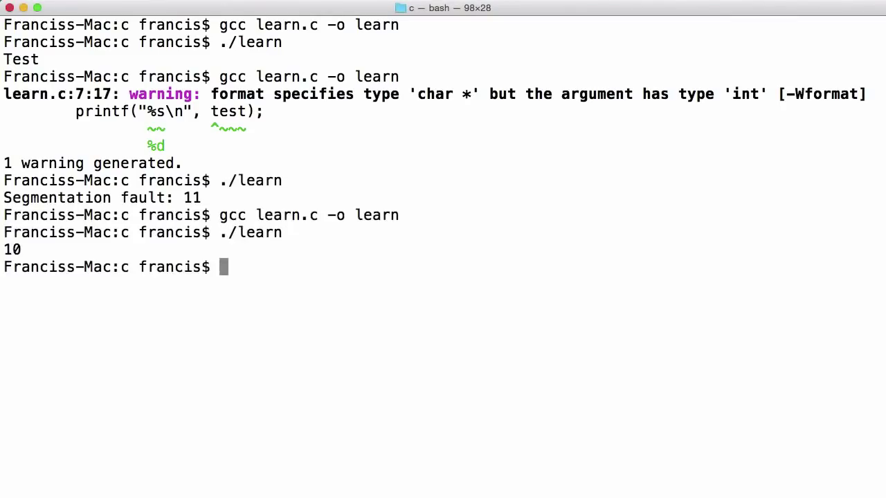
mouse_move(77, 254)
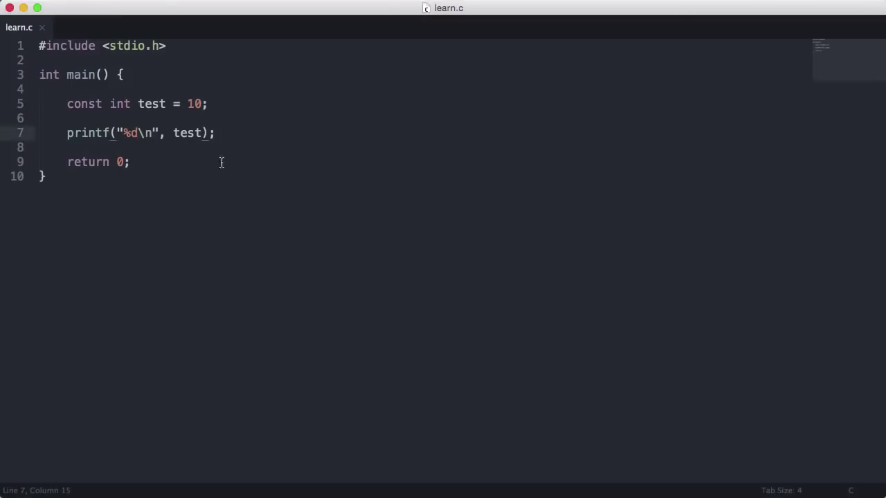
mouse_move(155, 104)
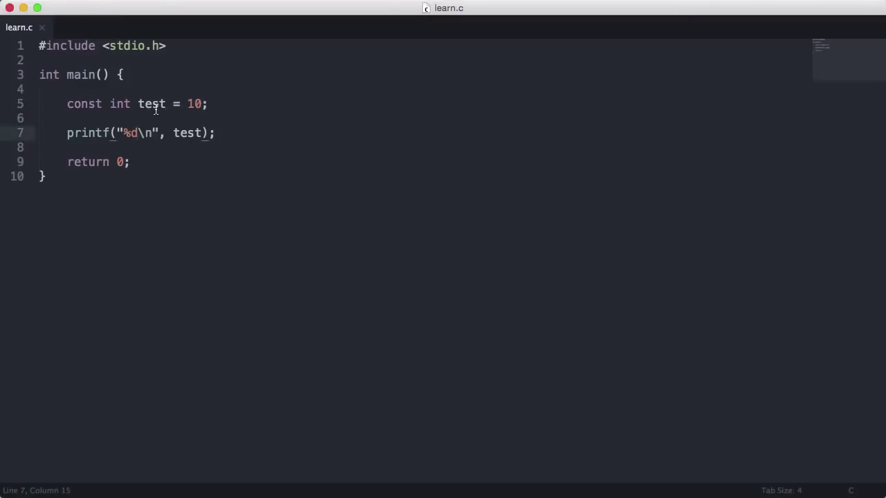
- Rename the constant to uppercase TEST and rerun ./learn
type("TEST")
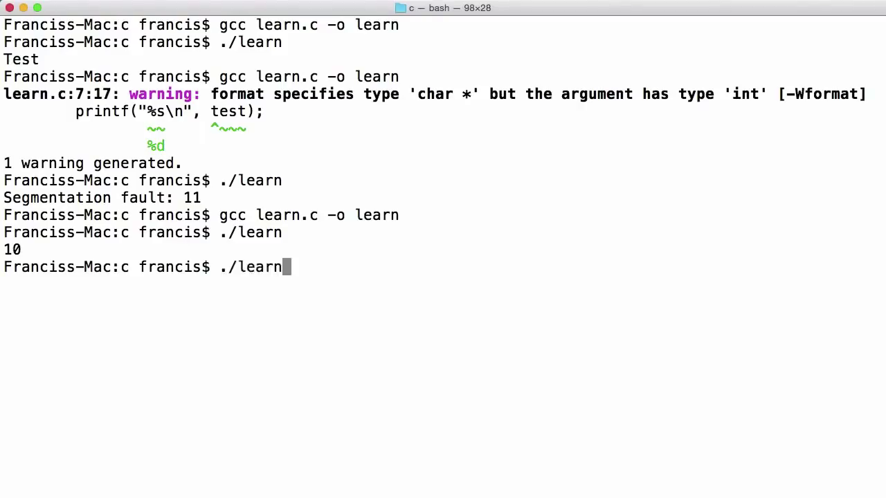
key("Return")
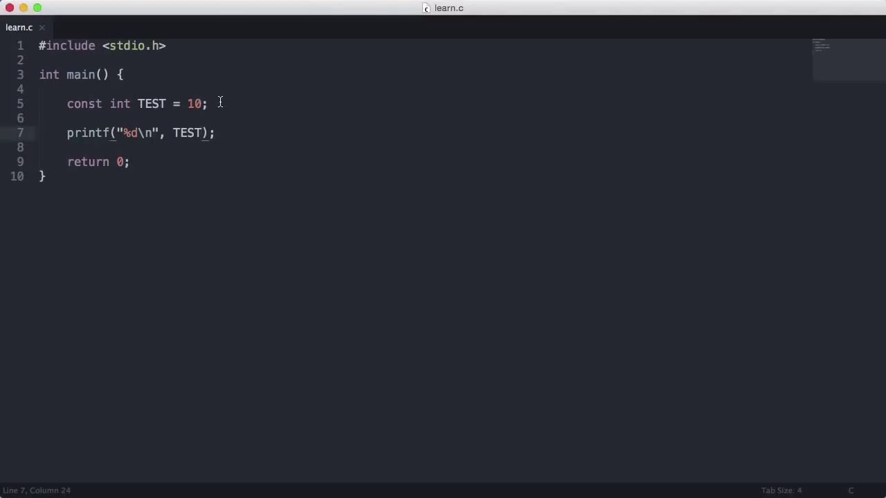
- Add a TEST = 20; assignment line before the printf call
key("enter")
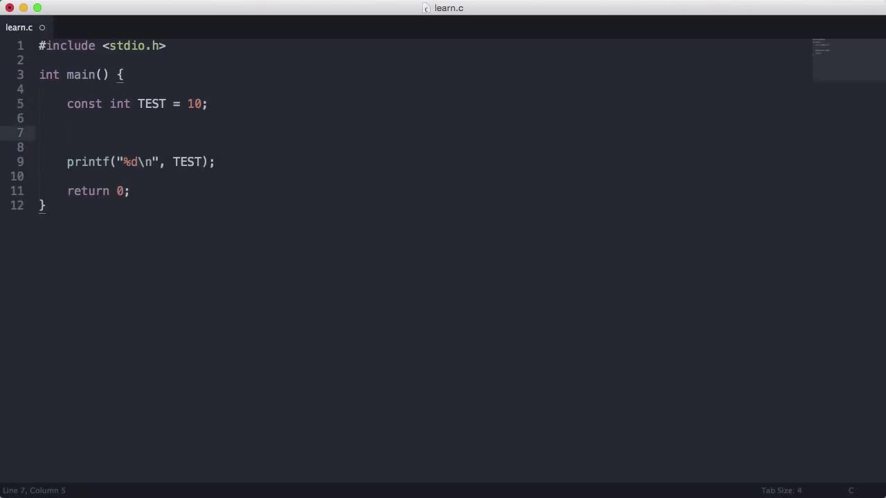
type("TEST")
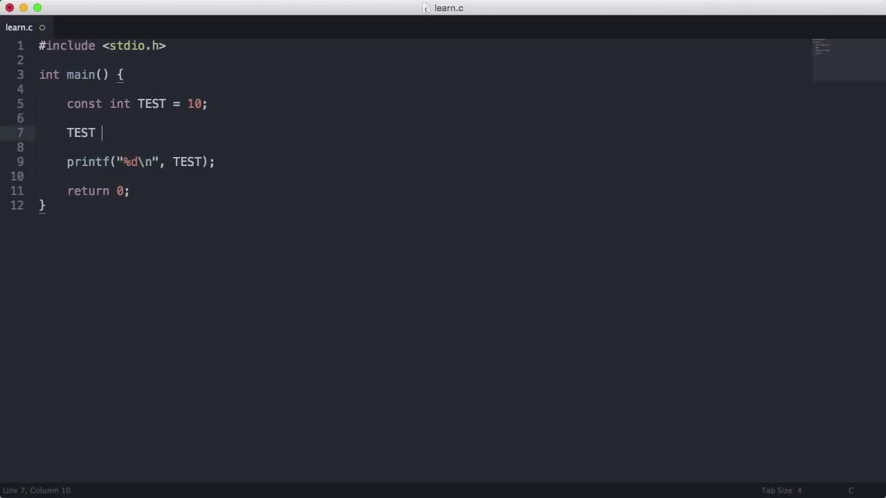
type("= 20;")
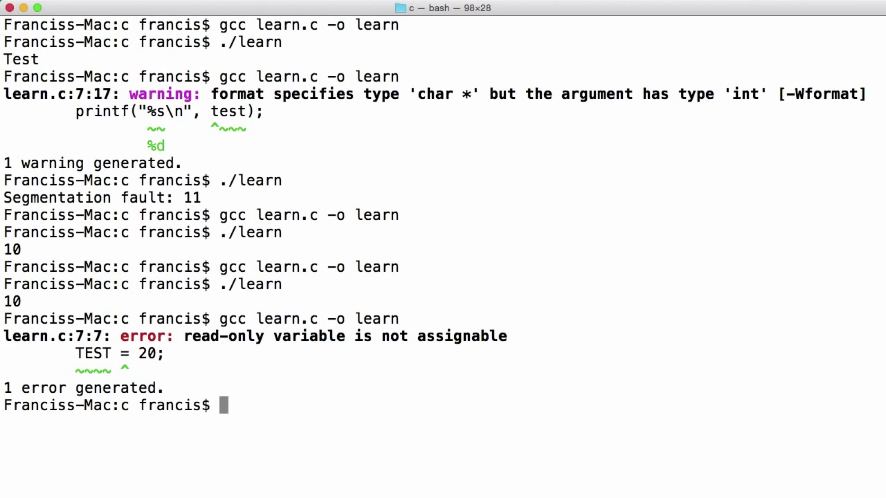
mouse_move(371, 339)
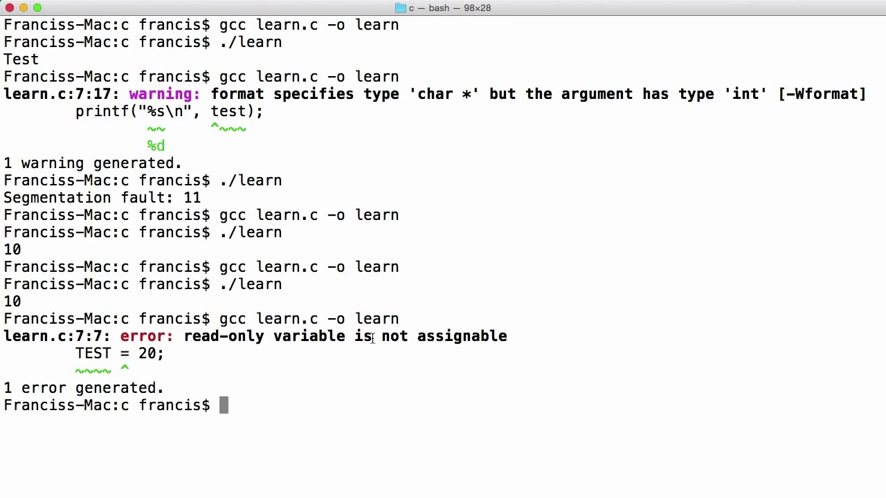
mouse_move(283, 370)
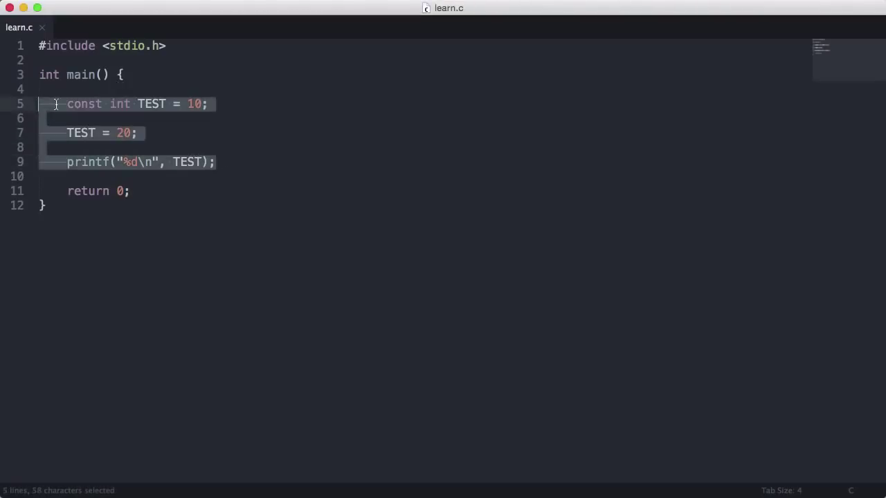
- Delete the TEST declaration, assignment and printf lines from main
key("delete")
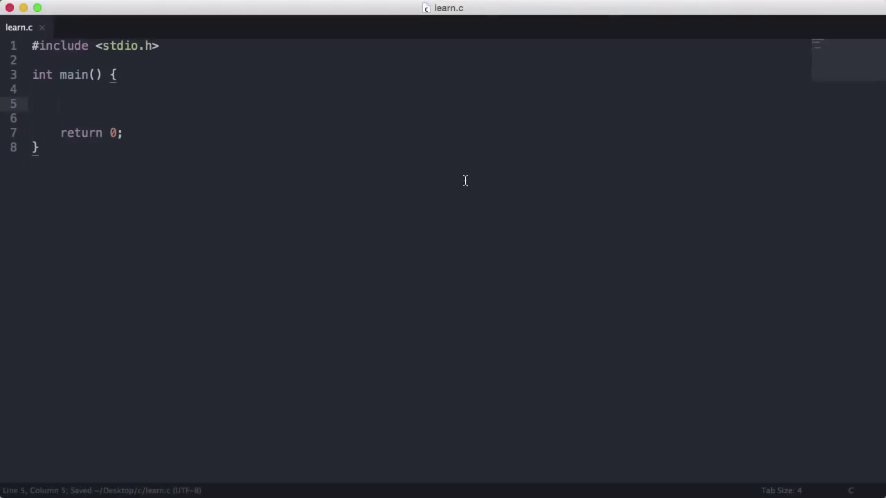